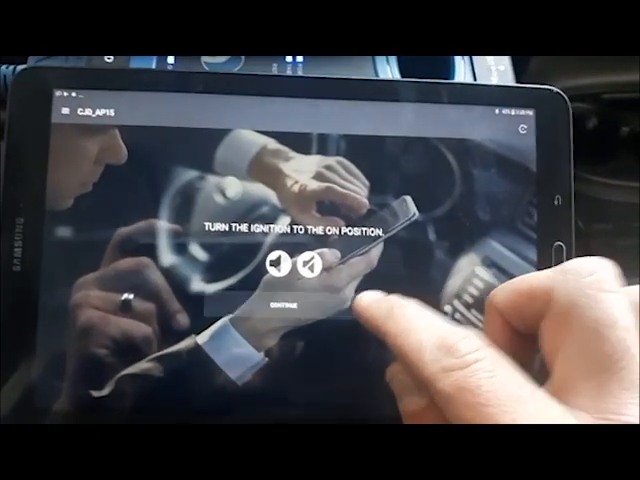
# - Confirm the ignition is on to reach the three-option procedure menu
pyautogui.click(280, 302)
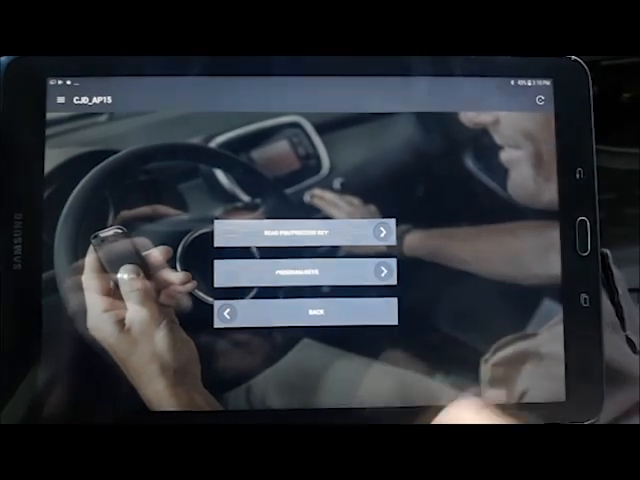
# - Start the key programming procedure and confirm ignition on to reach pincode entry
pyautogui.click(300, 232)
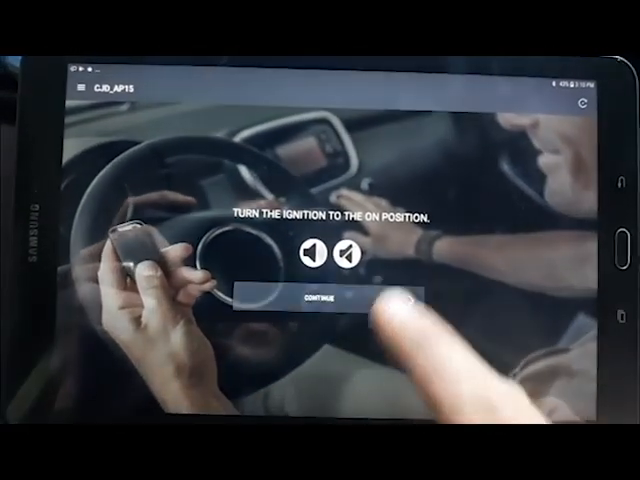
pyautogui.click(320, 300)
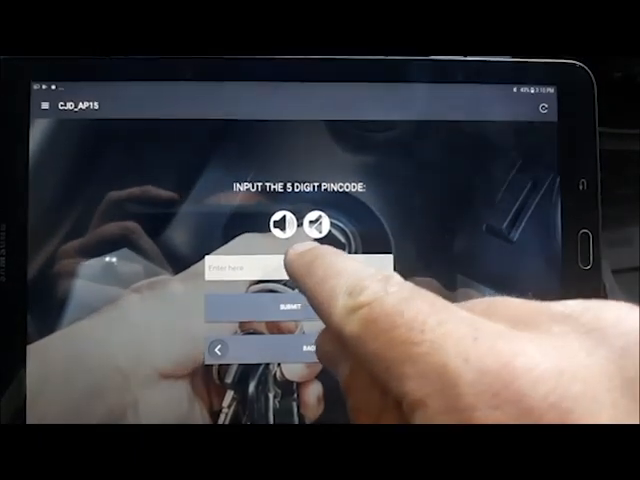
# - Enter and submit the 5-digit pincode, reaching the re-program-all-keys warning
pyautogui.click(300, 270)
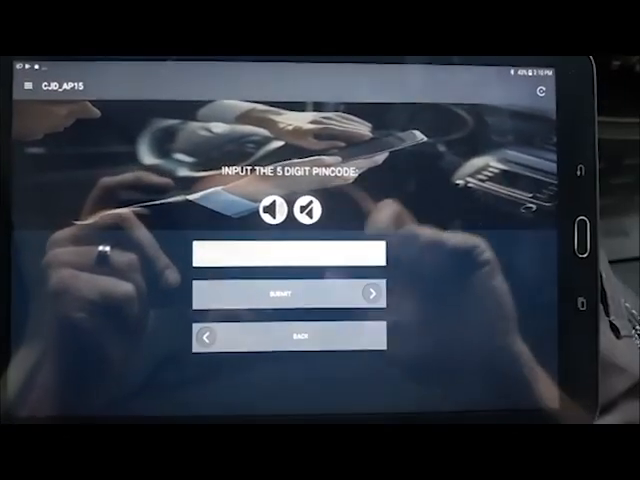
pyautogui.click(284, 292)
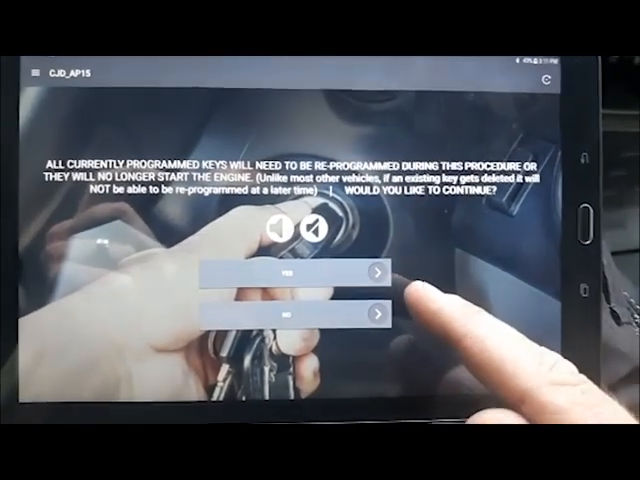
# - Accept re-programming all keys and loop through 'program another key' for each inserted key
pyautogui.click(288, 272)
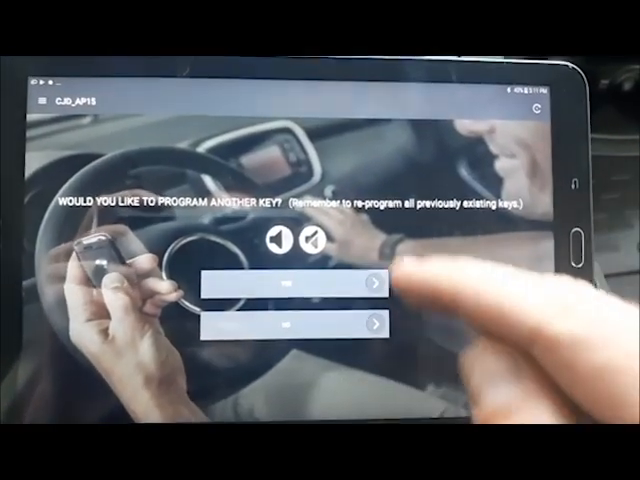
pyautogui.click(284, 288)
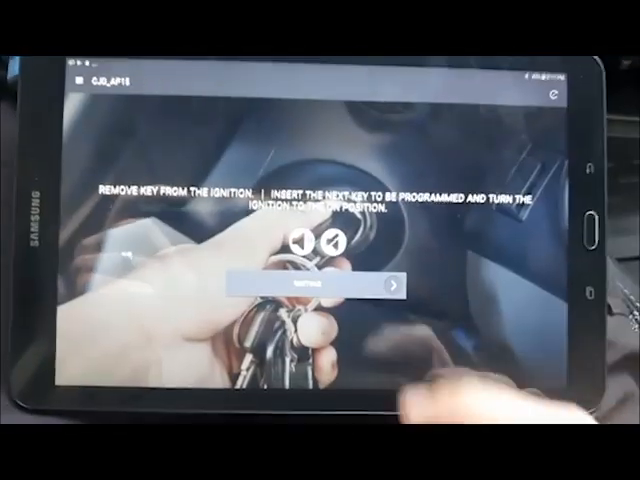
pyautogui.click(310, 286)
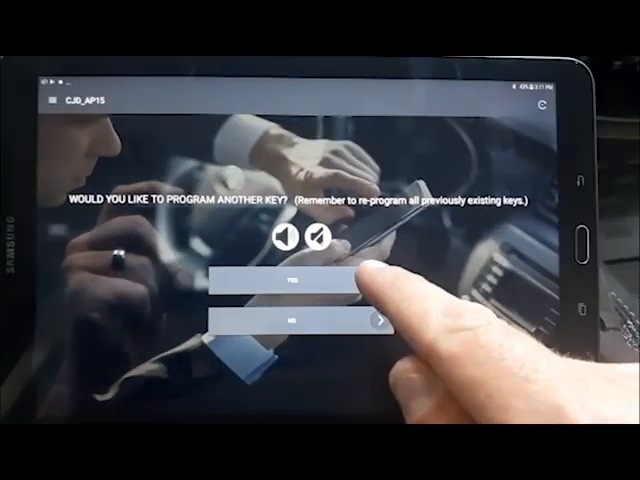
pyautogui.click(288, 282)
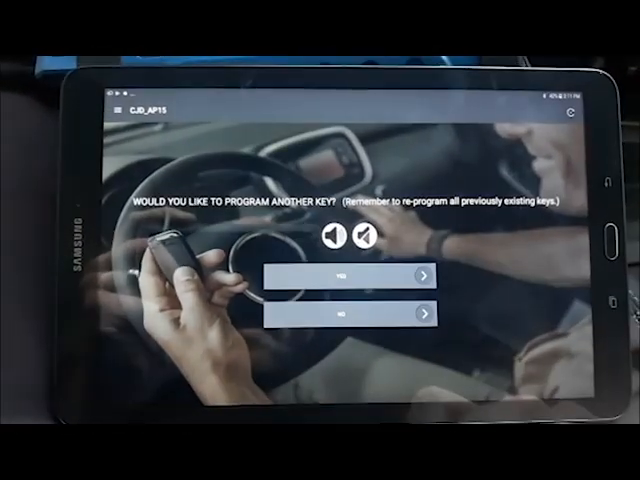
pyautogui.click(332, 272)
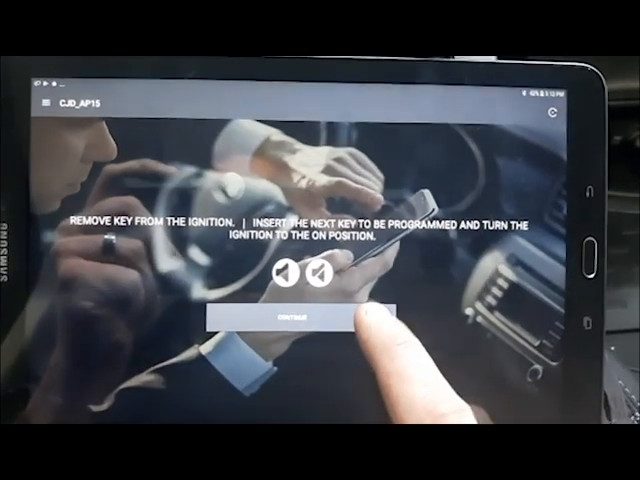
pyautogui.click(294, 316)
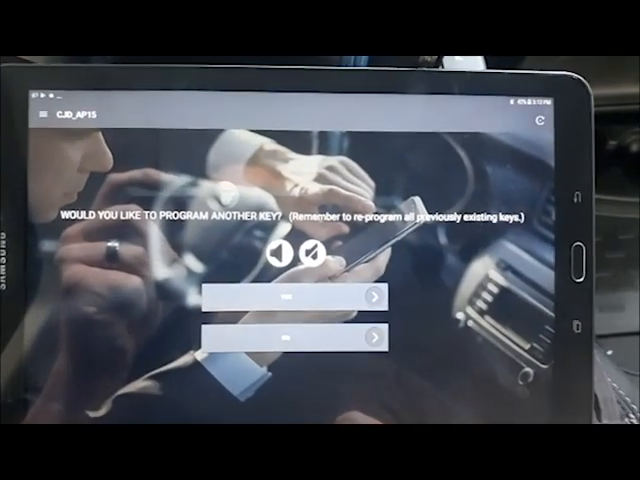